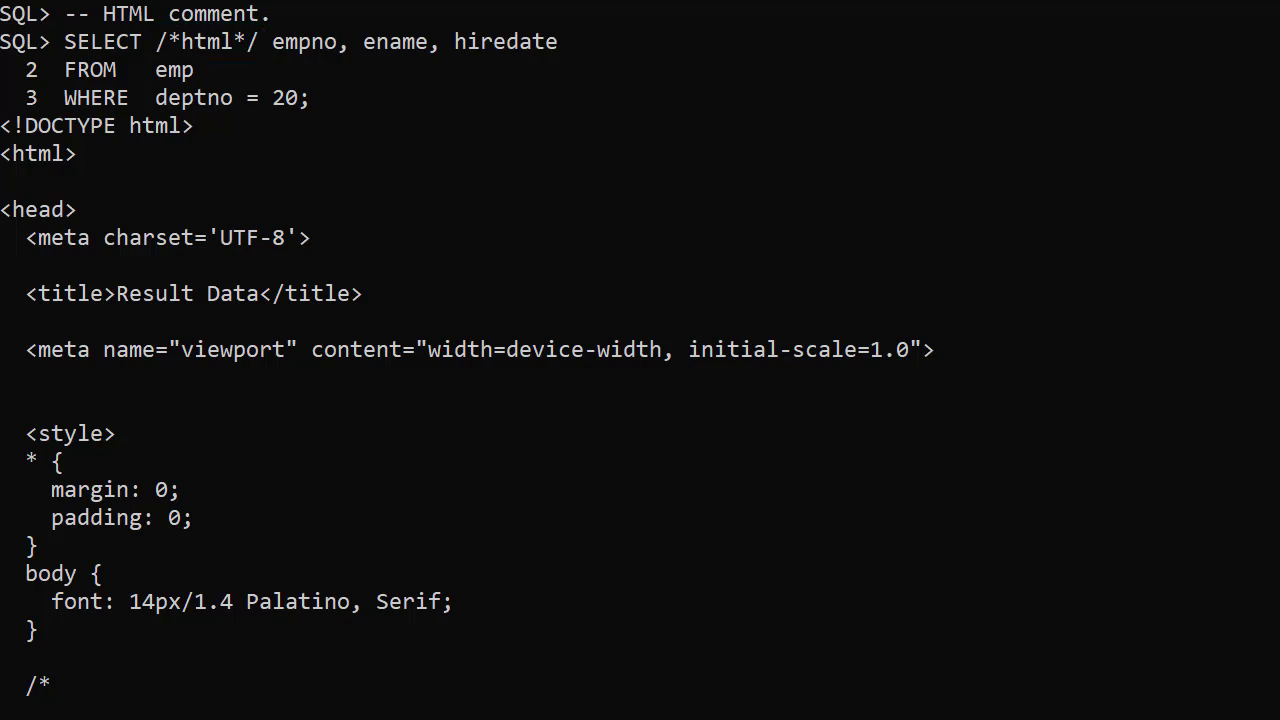
Scroll through the /*html*/ query output from the style block down to the employee table rows.
{"action": "scroll", "scroll_direction": "down", "scroll_amount": 3}
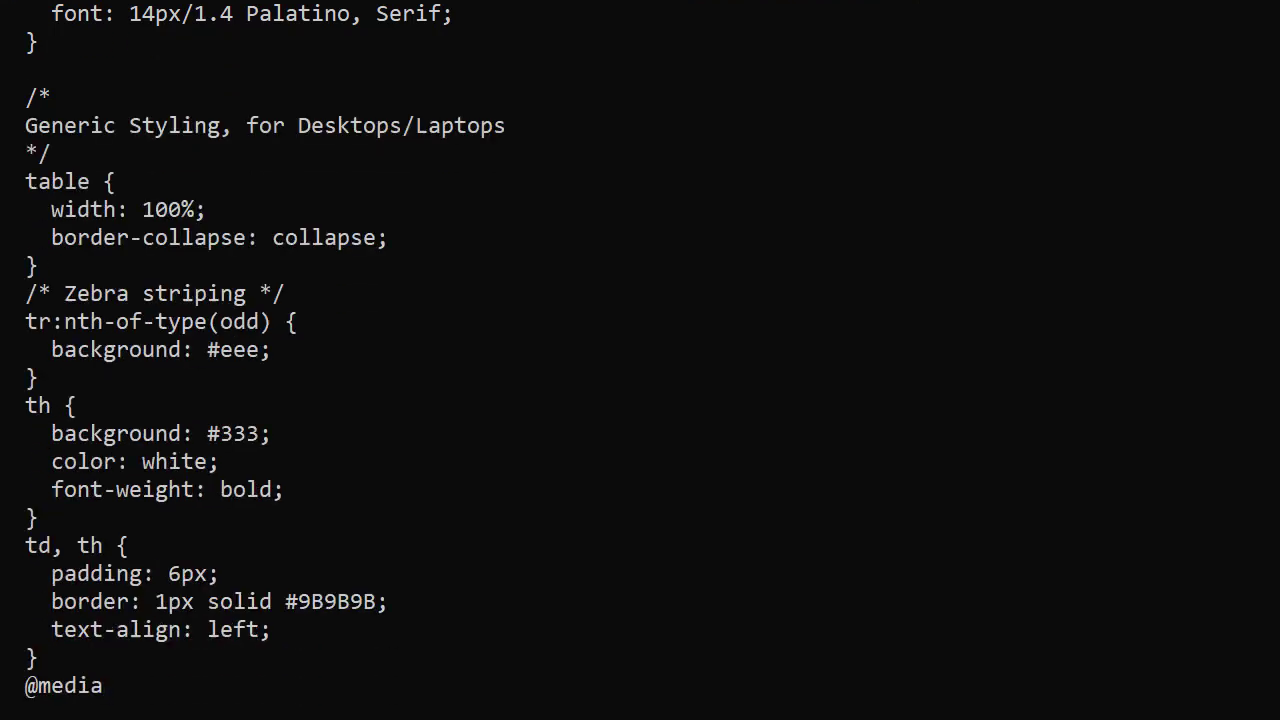
{"action": "scroll", "scroll_direction": "down", "scroll_amount": 3}
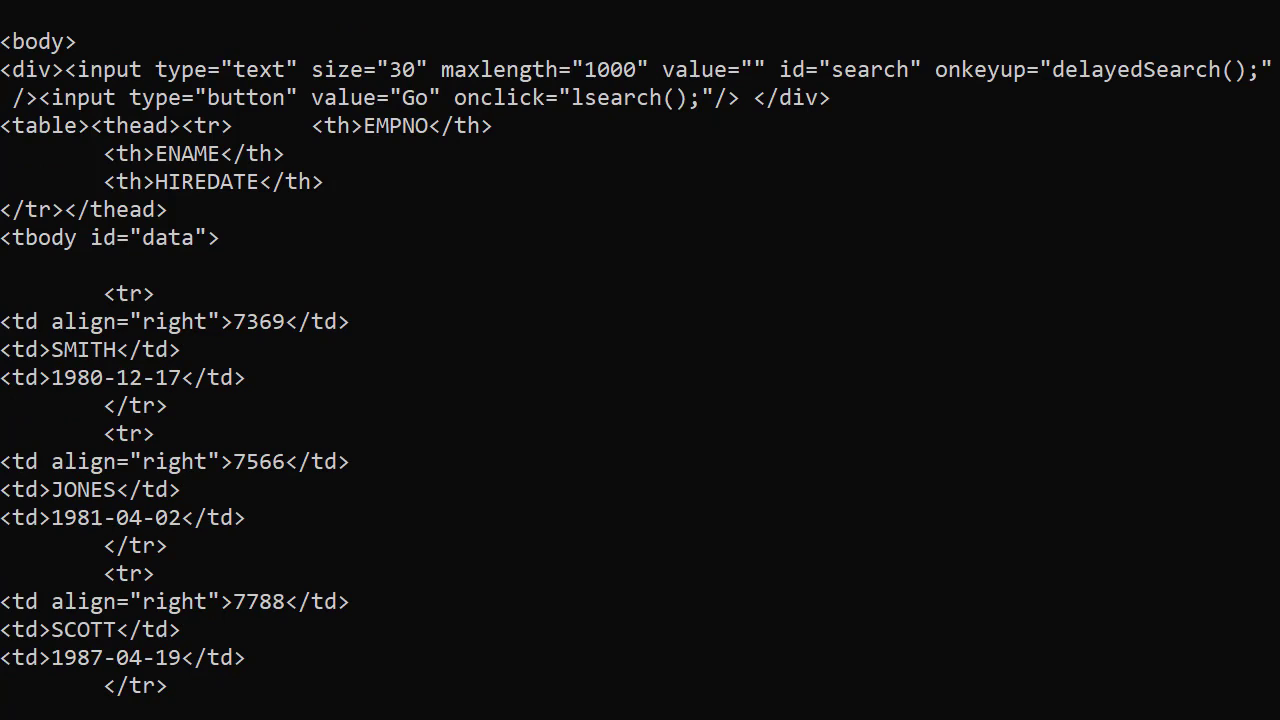
{"action": "scroll", "scroll_direction": "down", "scroll_amount": 3}
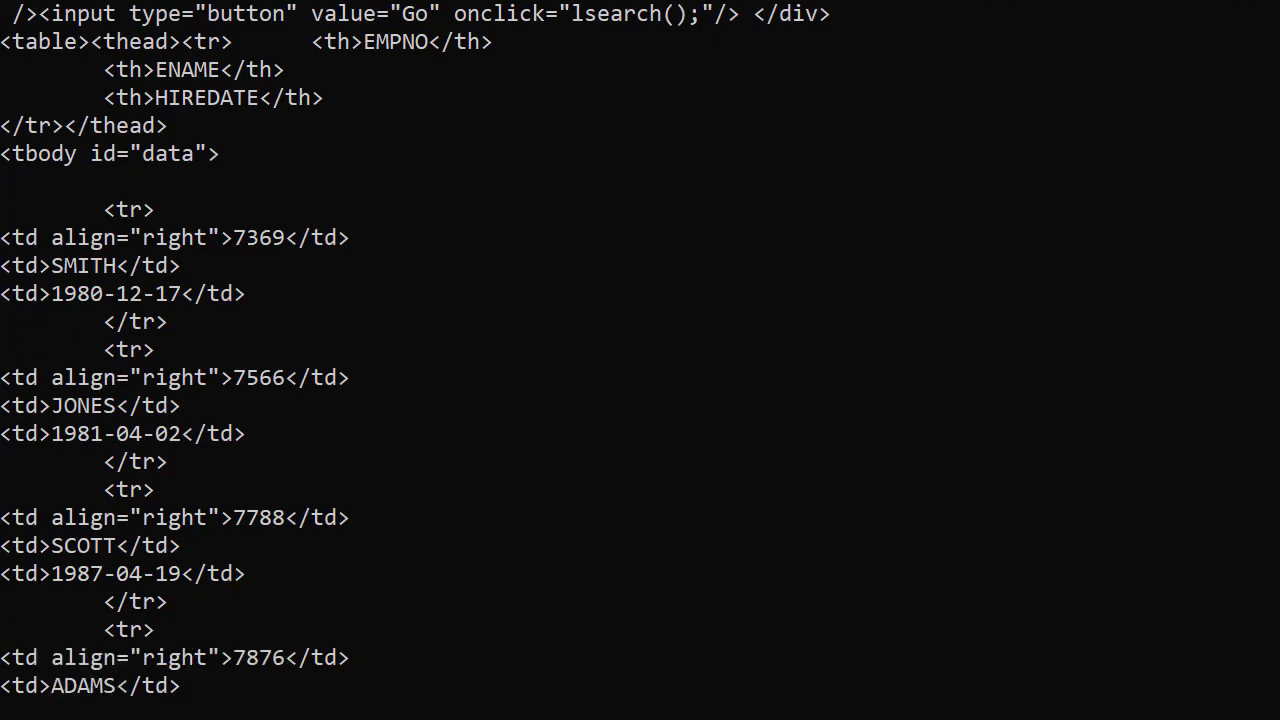
{"action": "scroll", "scroll_direction": "down", "scroll_amount": 3}
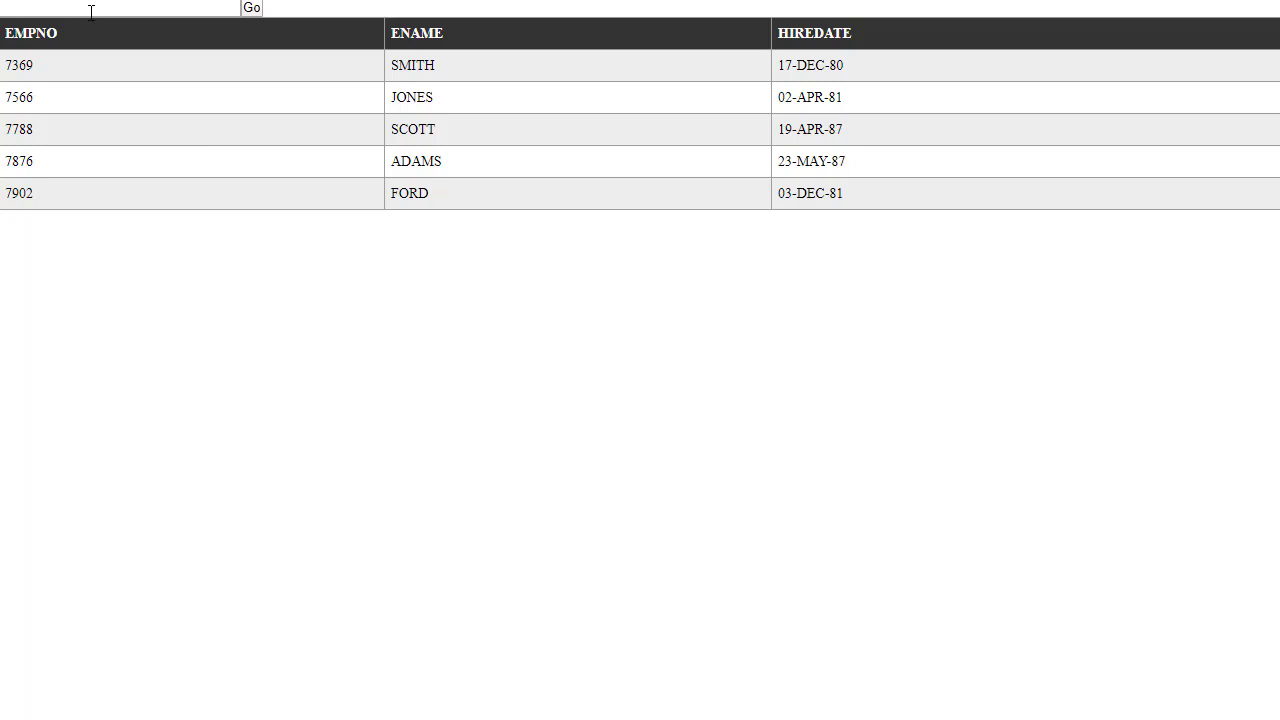
Filter the HTML report's employee table by searching for 'SCOTT'.
{"action": "type", "text": "SCOTT"}
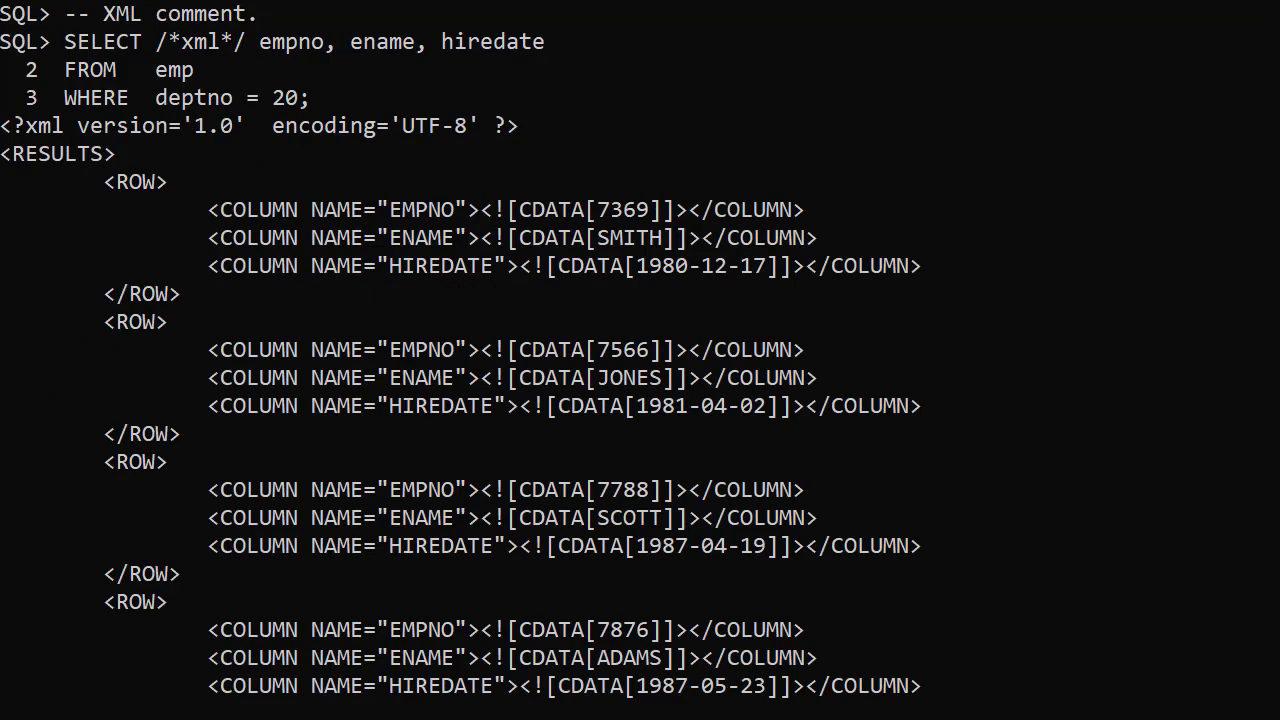
Review the /*xml*/ ROW and COLUMN output, then continue past PAUSE to the /*insert*/ version.
{"action": "scroll", "scroll_direction": "down", "scroll_amount": 3}
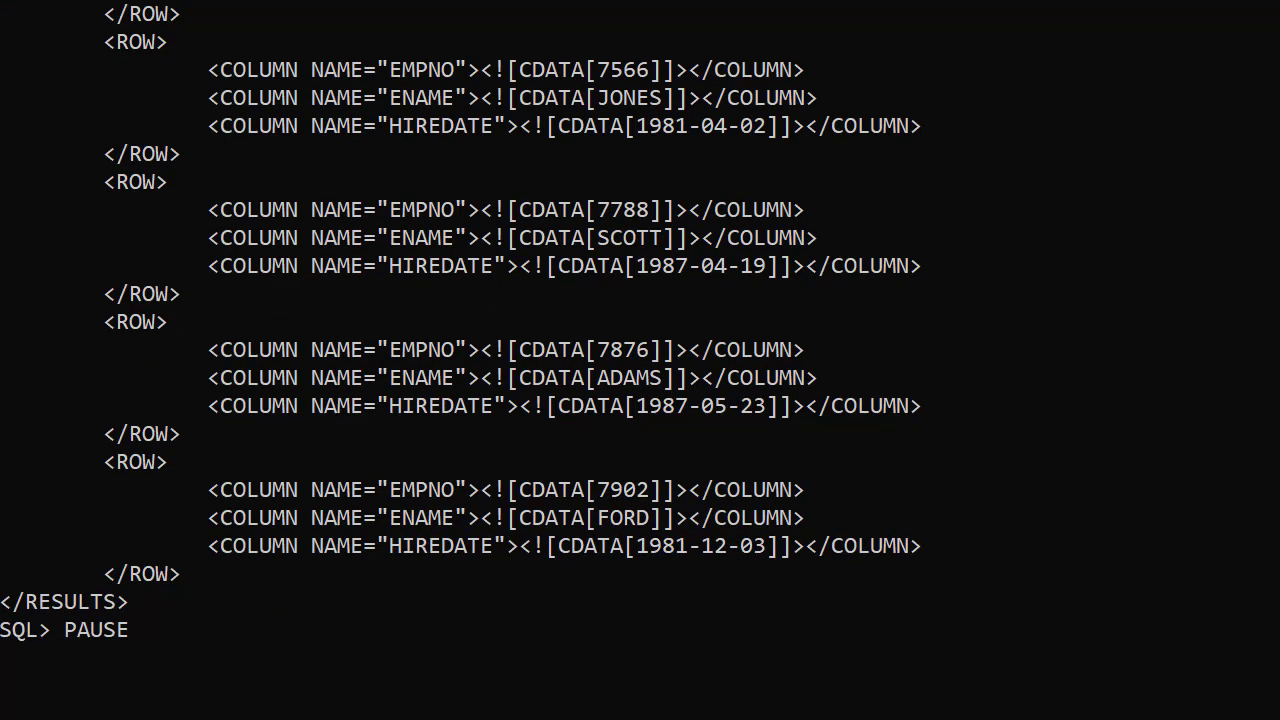
{"action": "key", "text": "Return"}
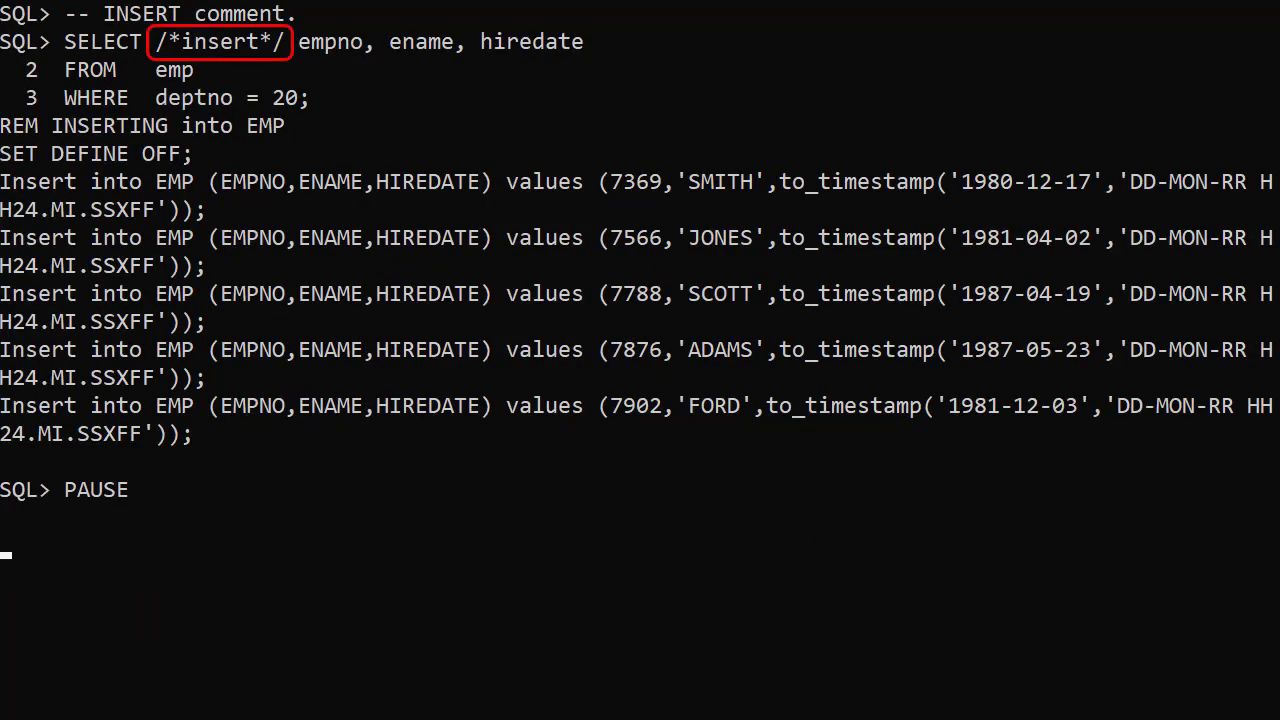